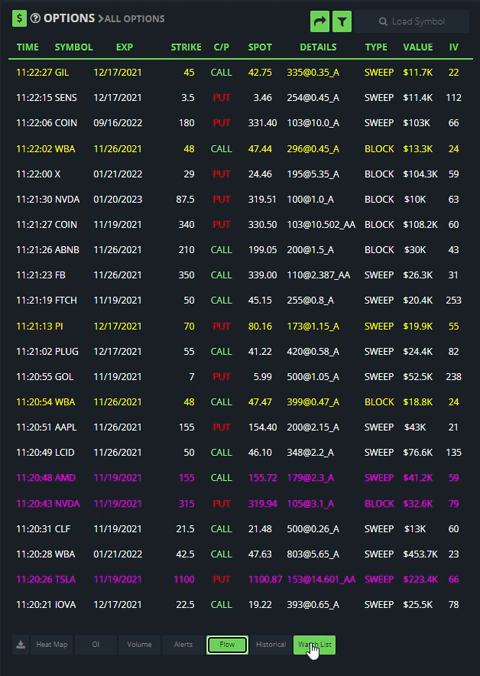
Step: Switch from the options flow to the empty Watch List view
click(314, 644)
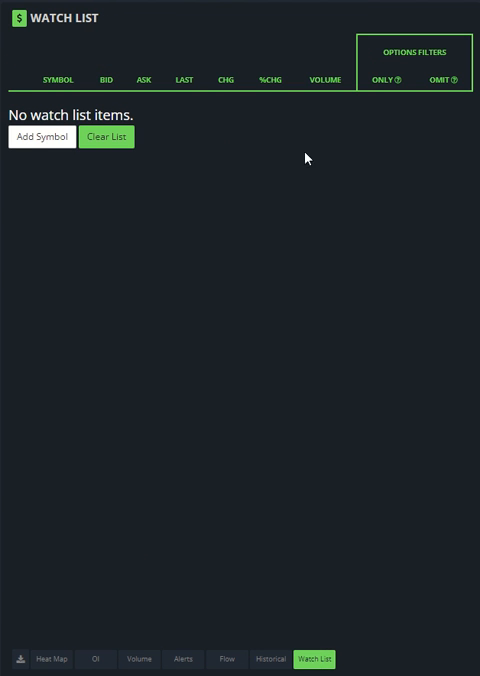
mouse_move(40, 136)
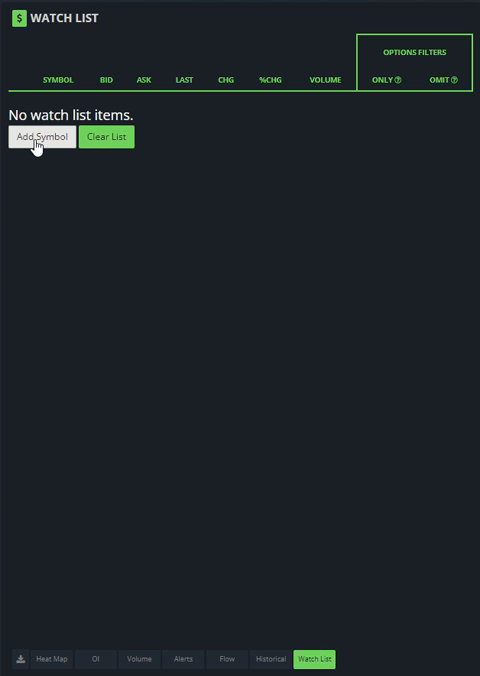
Step: Add TSLA to the watch list with the Omit flag set
click(40, 136)
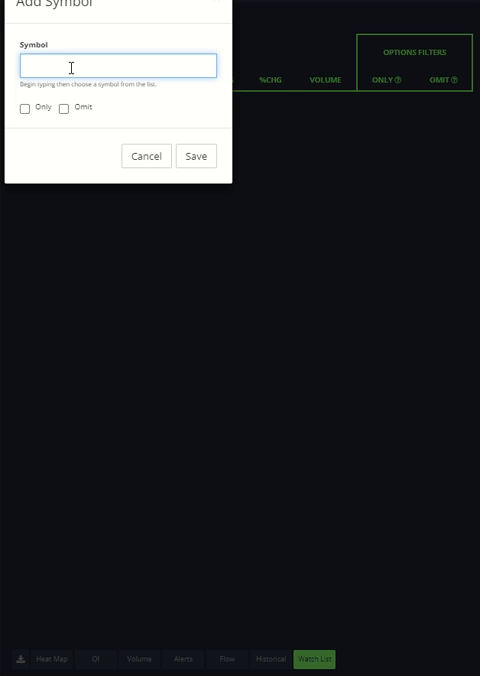
text(TSla)
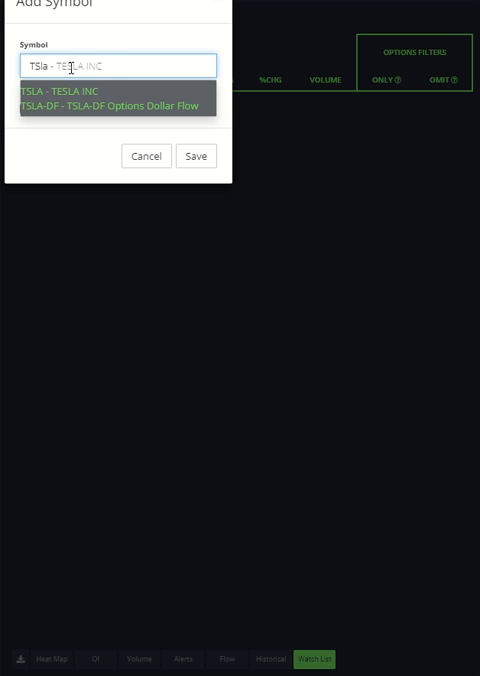
click(116, 90)
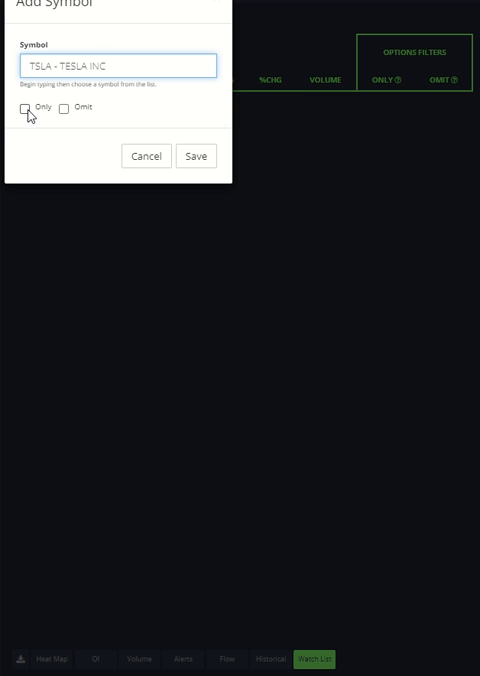
click(64, 108)
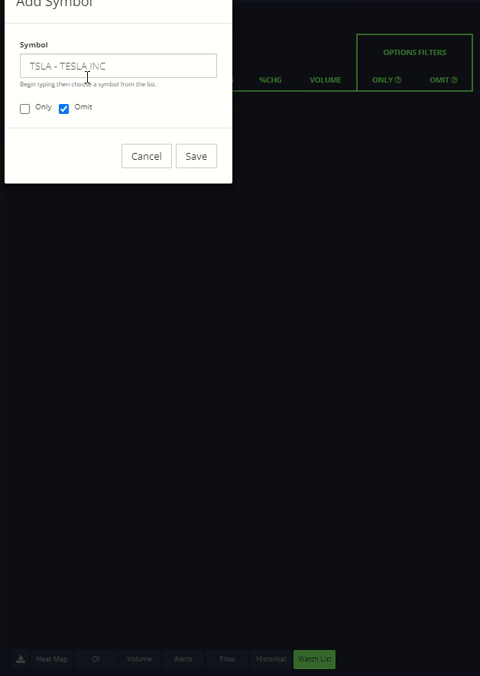
click(196, 156)
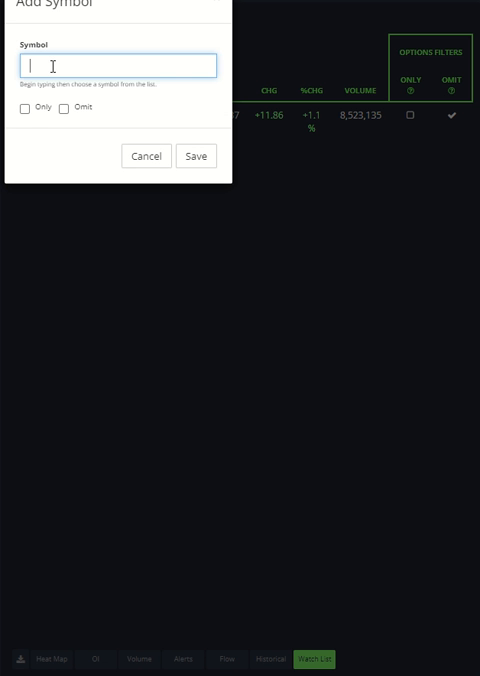
Step: Add AAPL to the watch list with the Omit flag set
text(aapl)
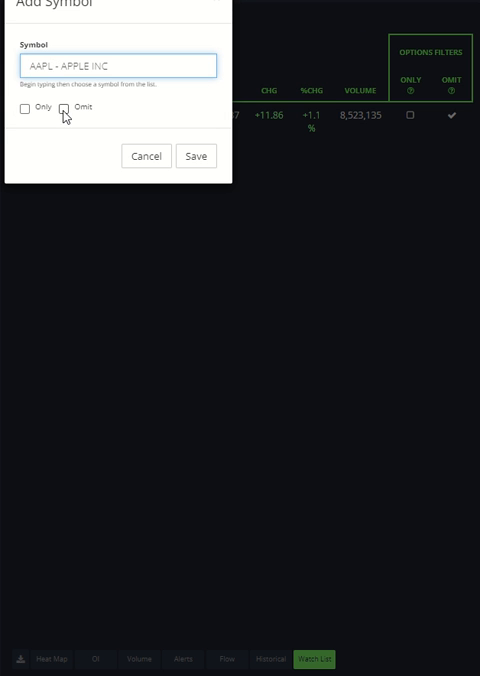
click(196, 156)
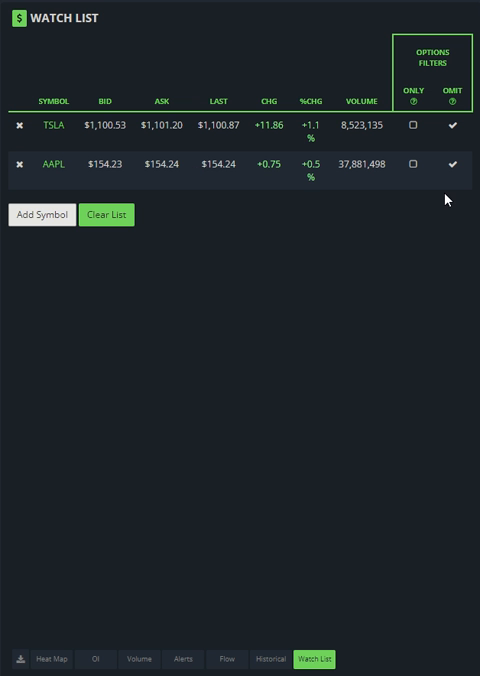
Step: Add NVDA to the watch list flagged Only instead of Omit
click(40, 214)
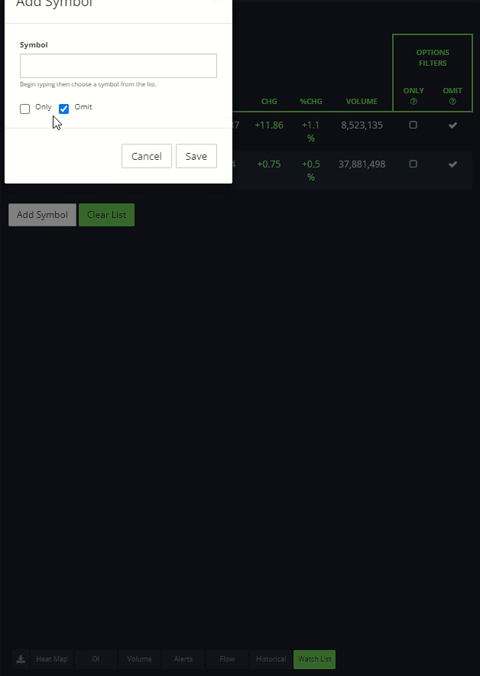
text(nv)
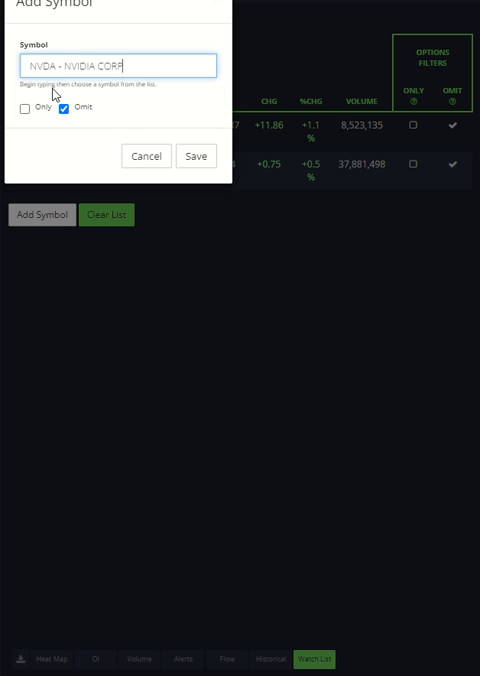
click(24, 108)
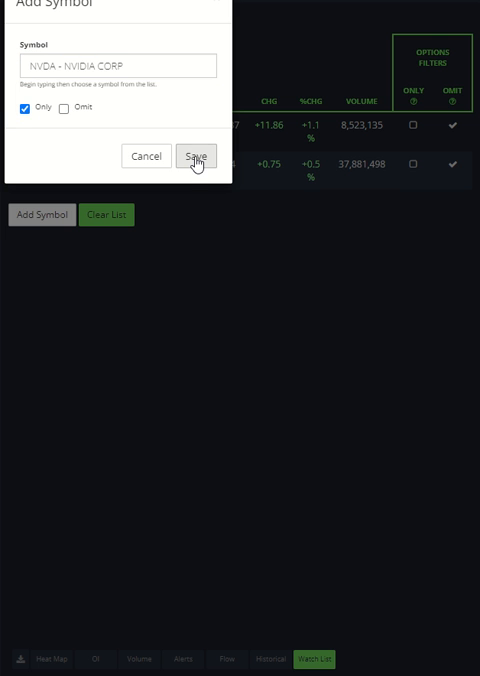
click(196, 156)
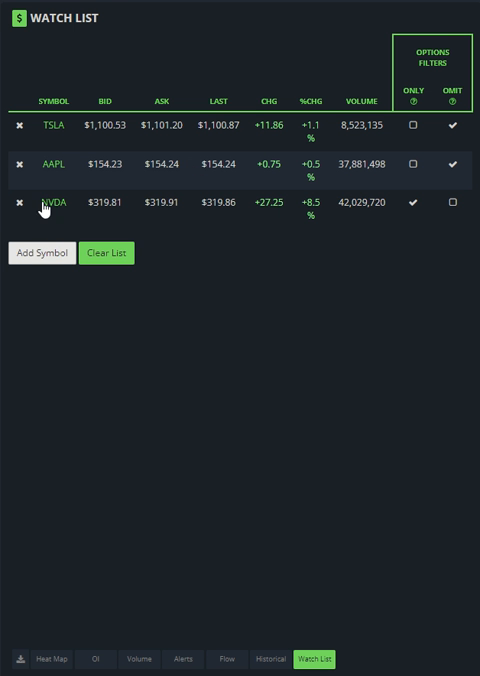
Step: Add AMD and TSM to the watch list, both flagged Only
click(40, 252)
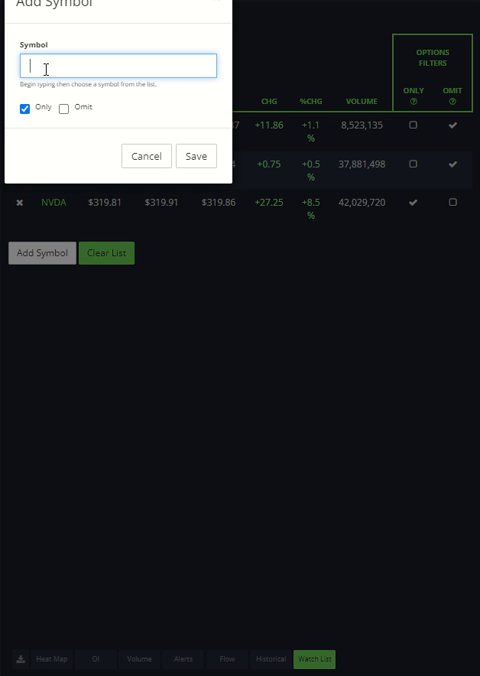
text(am)
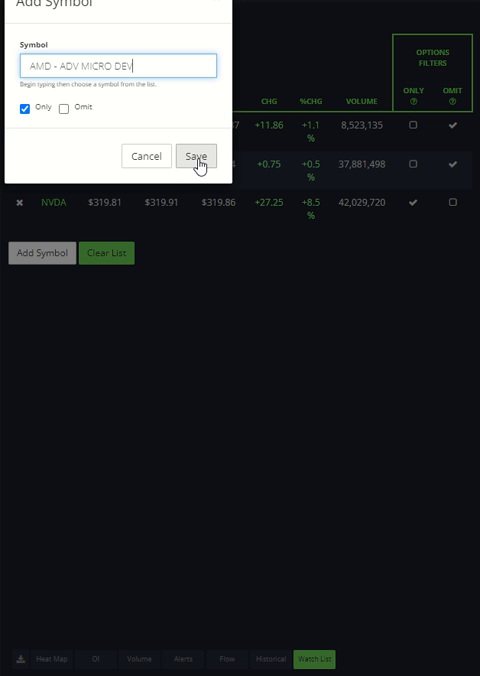
click(196, 156)
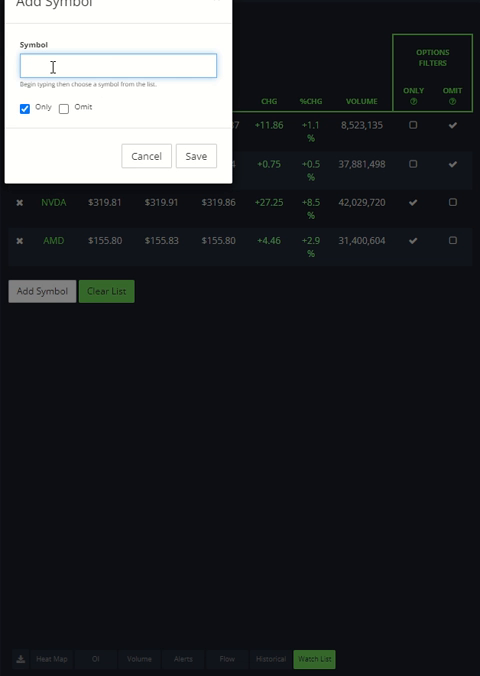
text(tsm)
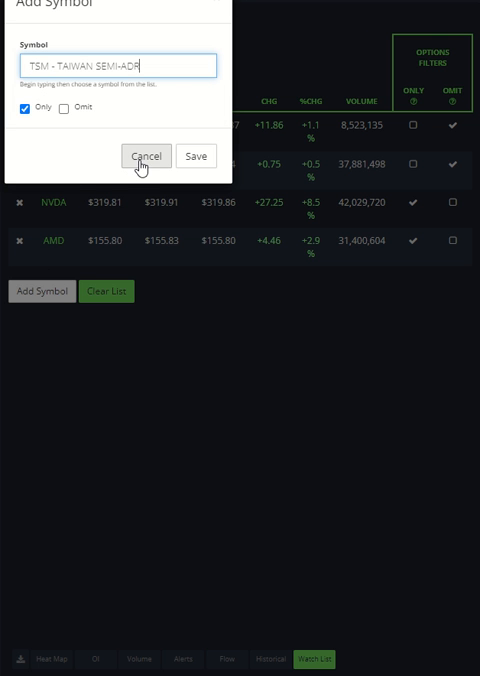
click(196, 156)
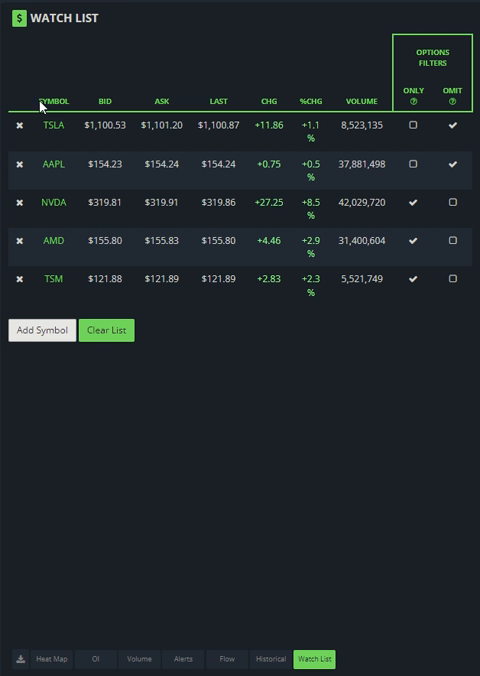
Step: Add AMZN (Amazon.com Inc) to the watch list with the Only flag
click(40, 330)
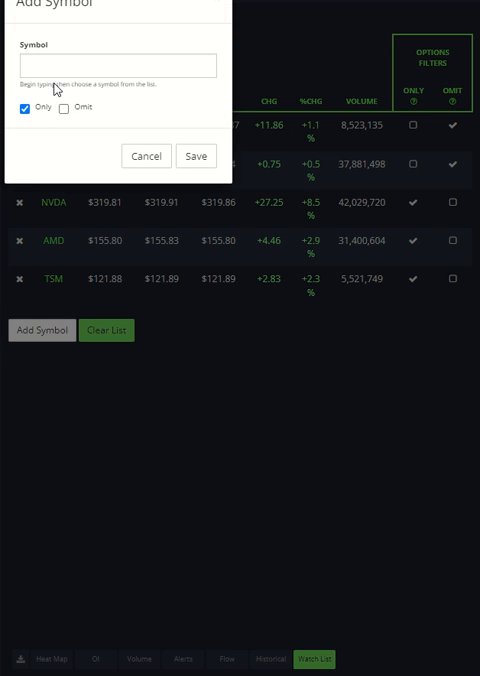
click(116, 64)
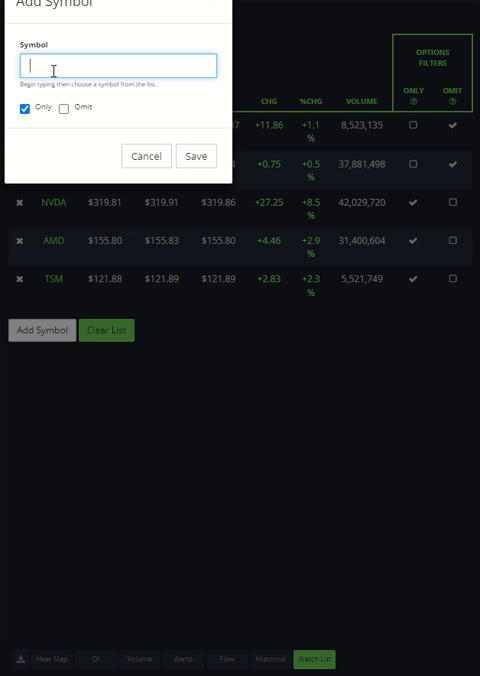
text(amzn)
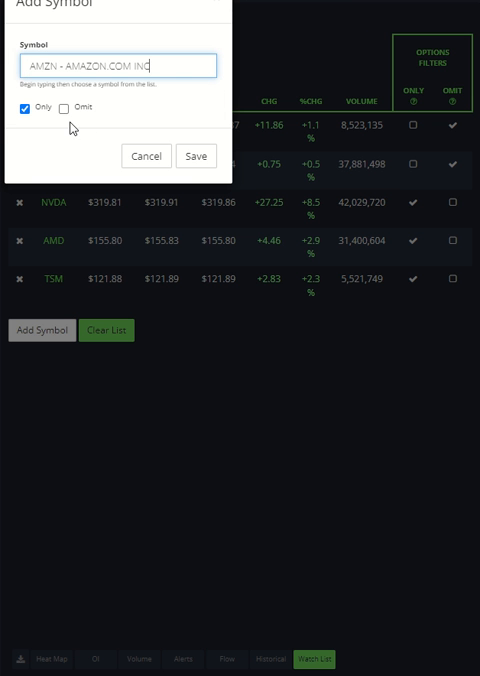
click(196, 156)
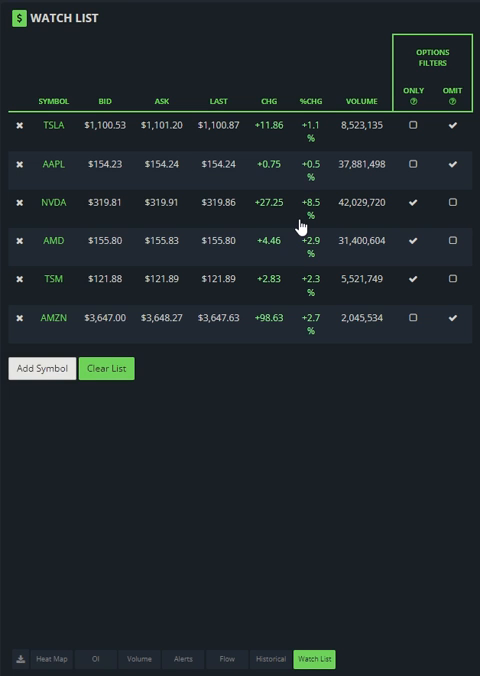
mouse_move(412, 164)
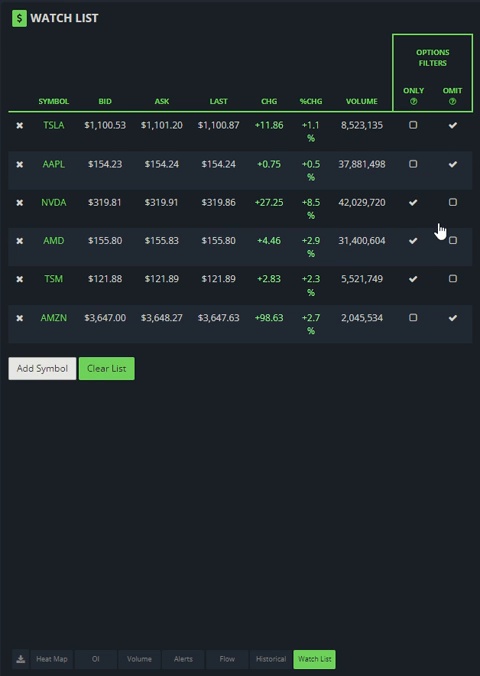
Step: Turn on the Only filter and view the flow limited to watch-list symbols like NVDA and AMD
click(412, 100)
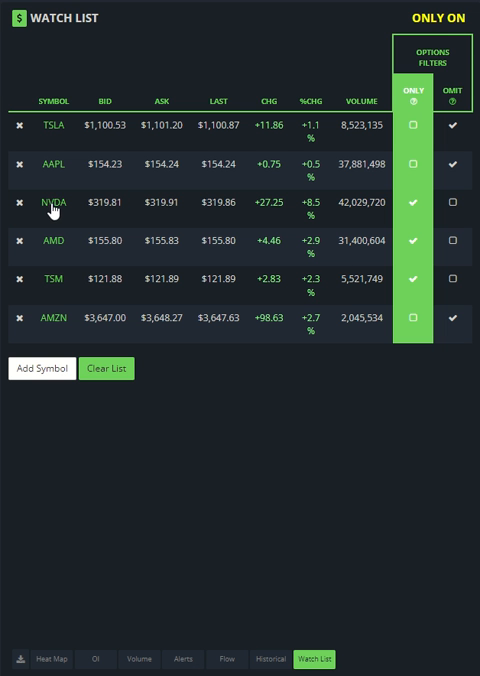
click(236, 658)
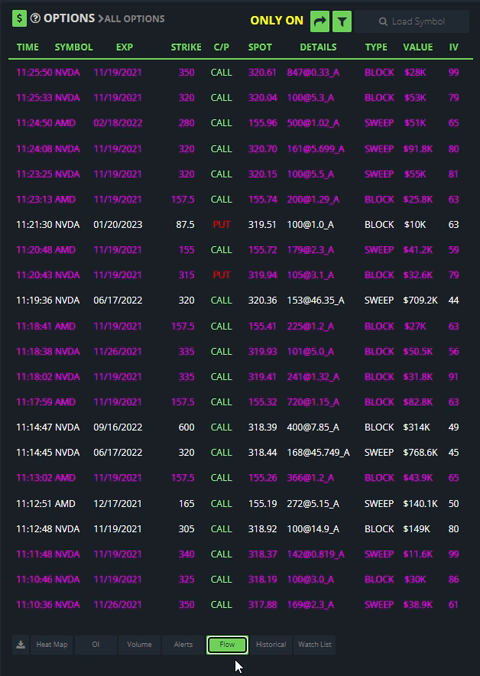
scroll(down, 3)
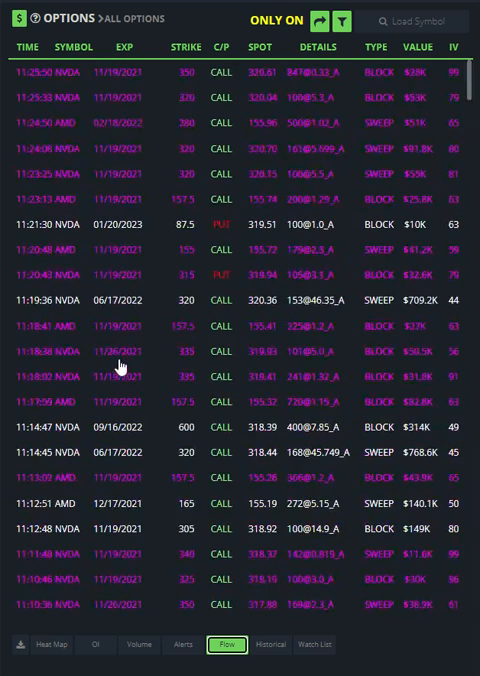
Step: Switch the watch-list filter to Omit and view the flow excluding TSLA and AAPL
click(314, 656)
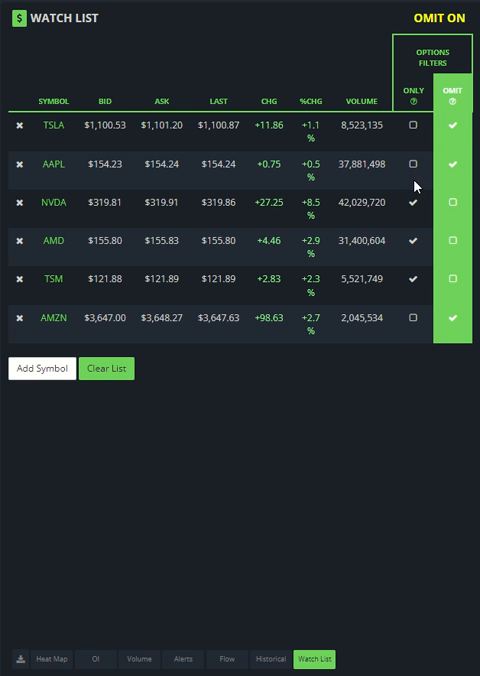
mouse_move(416, 186)
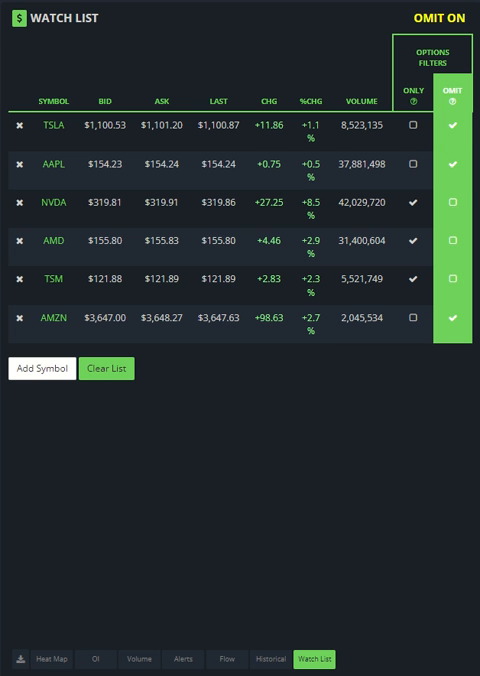
click(236, 658)
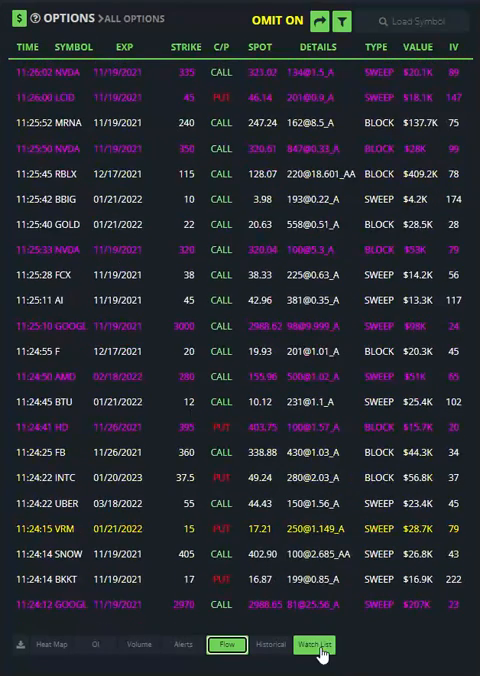
Step: Return to the six-symbol watch list with the Omit filter still active
click(312, 648)
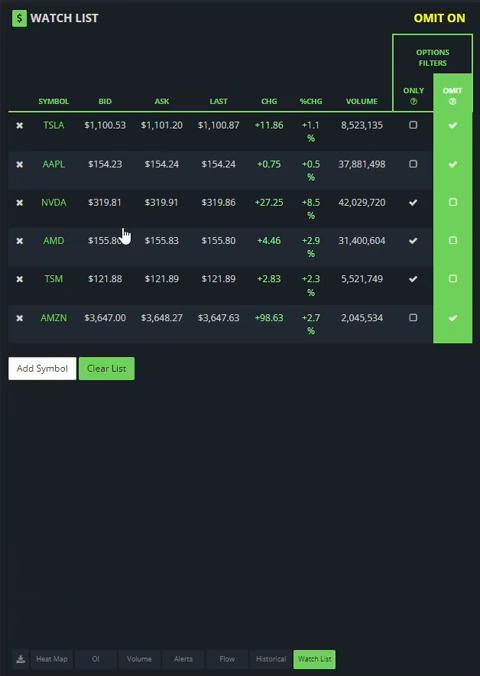
mouse_move(136, 260)
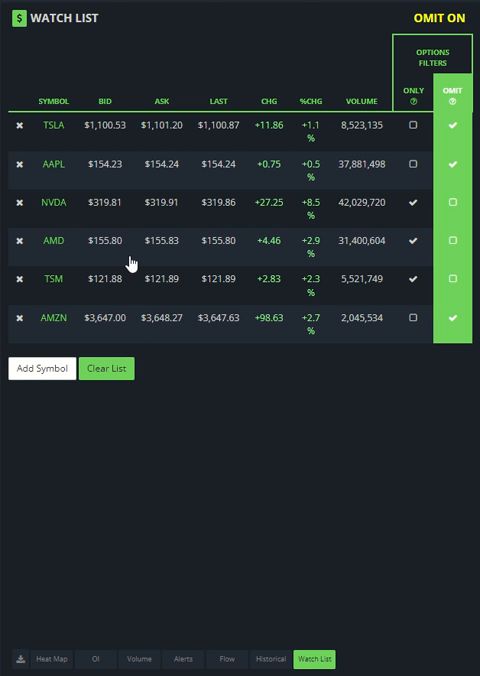
mouse_move(200, 434)
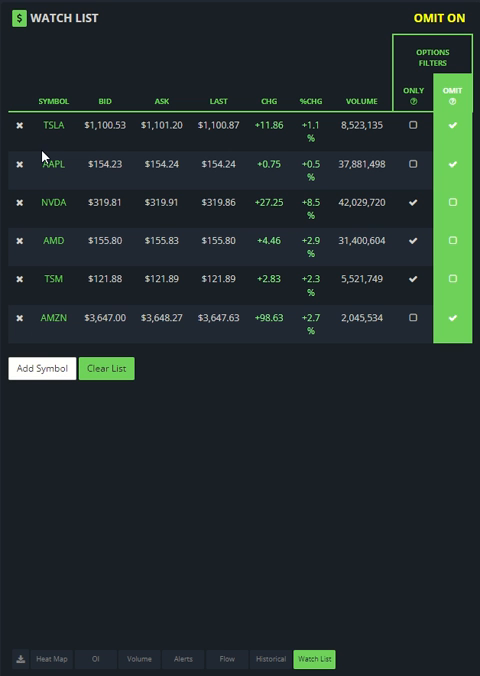
mouse_move(278, 472)
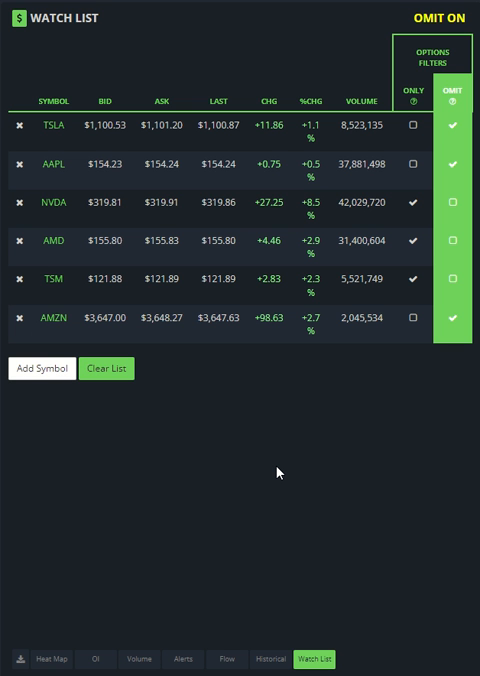